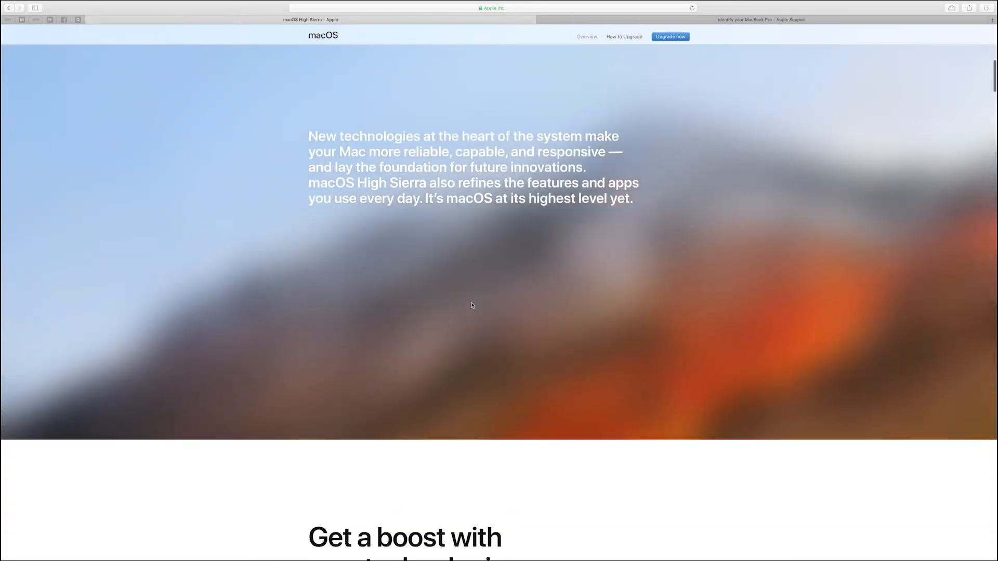
Scroll down the macOS High Sierra overview page toward the download support link
{"action": "scroll", "scroll_direction": "down", "scroll_amount": 3}
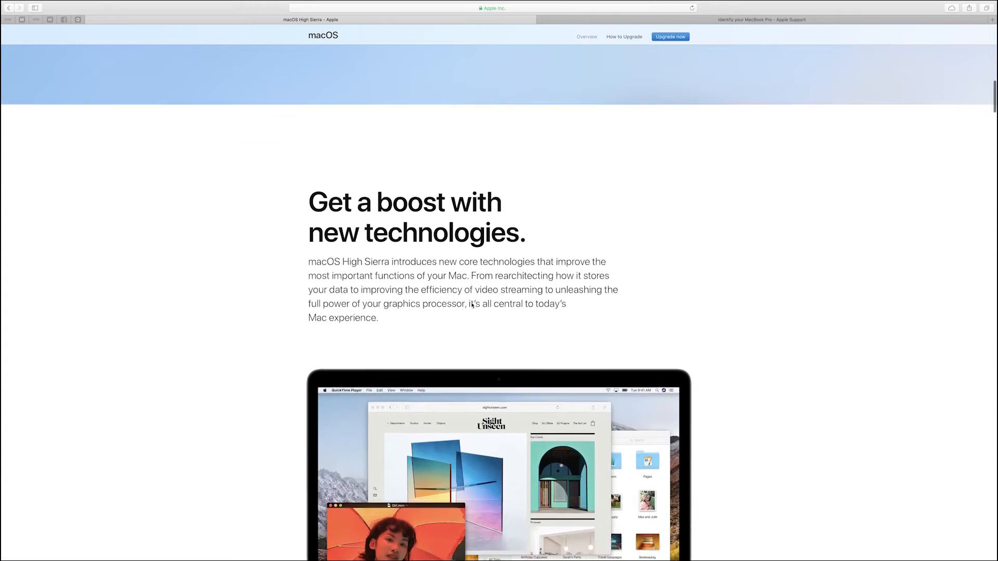
{"action": "scroll", "scroll_direction": "down", "scroll_amount": 3}
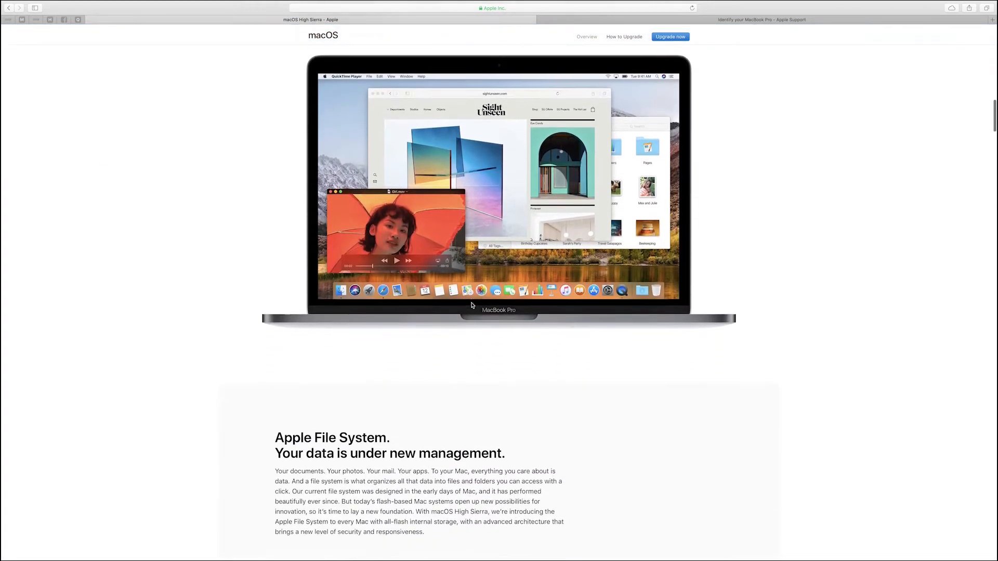
{"action": "scroll", "scroll_direction": "down", "scroll_amount": 3}
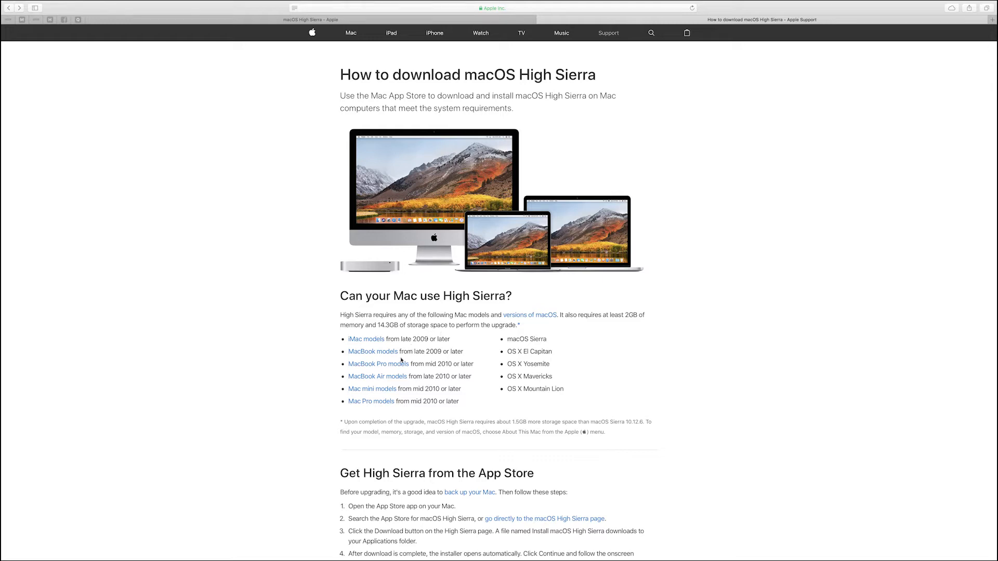
{"action": "mouse_move", "coordinate": [379, 364]}
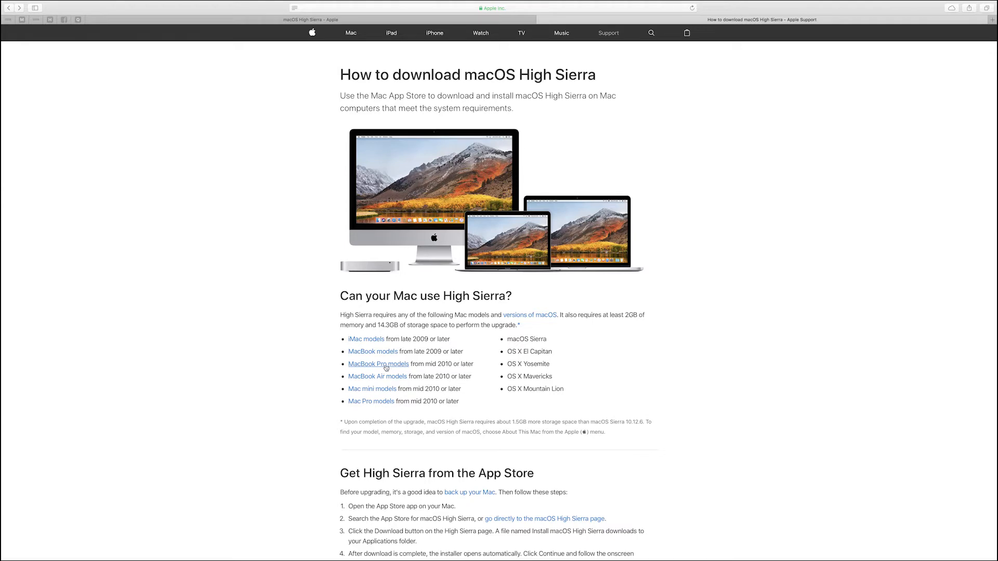
Follow the MacBook Pro models link and scroll the Identify your MacBook Pro list down to 2010
{"action": "left_click", "coordinate": [378, 364]}
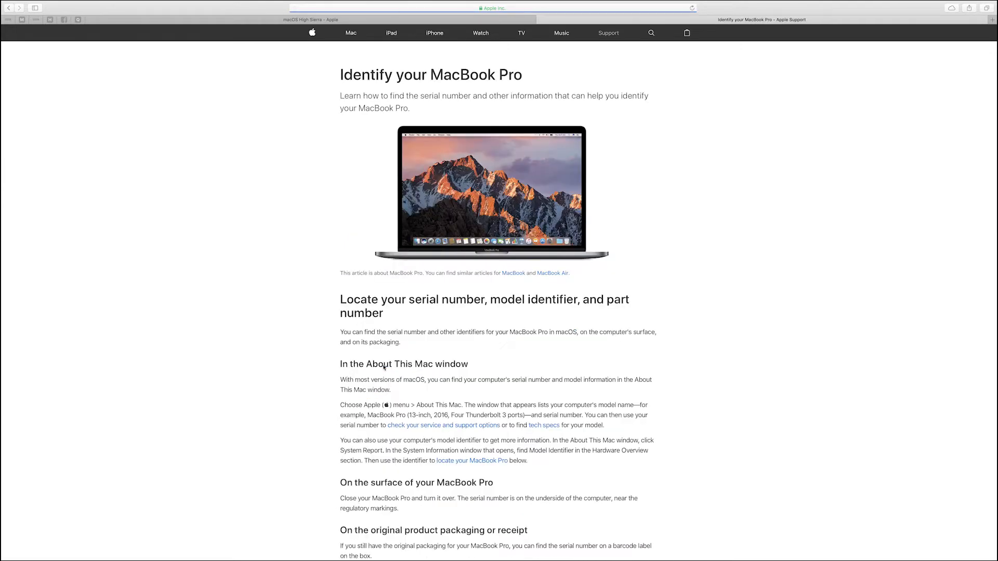
{"action": "scroll", "scroll_direction": "down", "scroll_amount": 3}
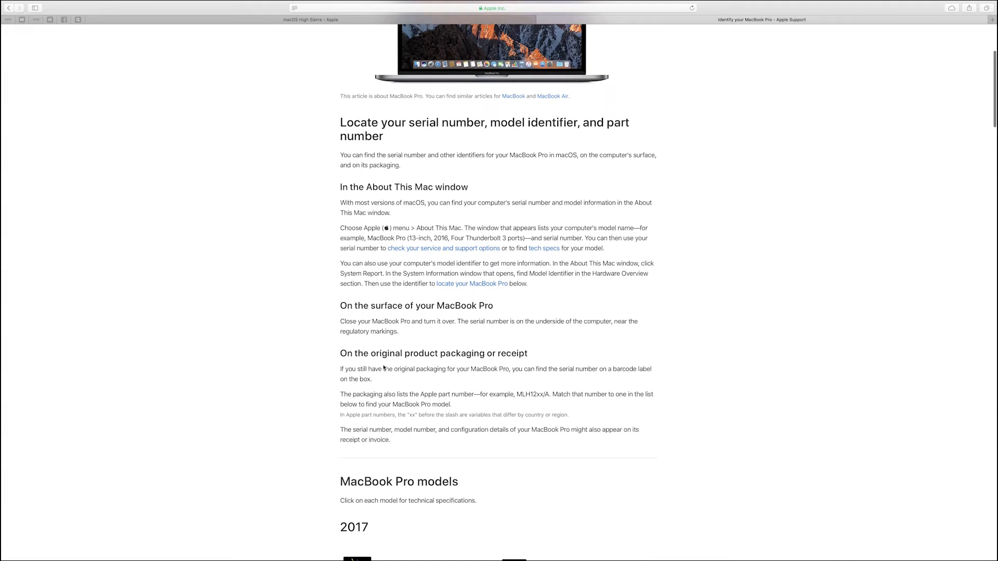
{"action": "scroll", "scroll_direction": "down", "scroll_amount": 3}
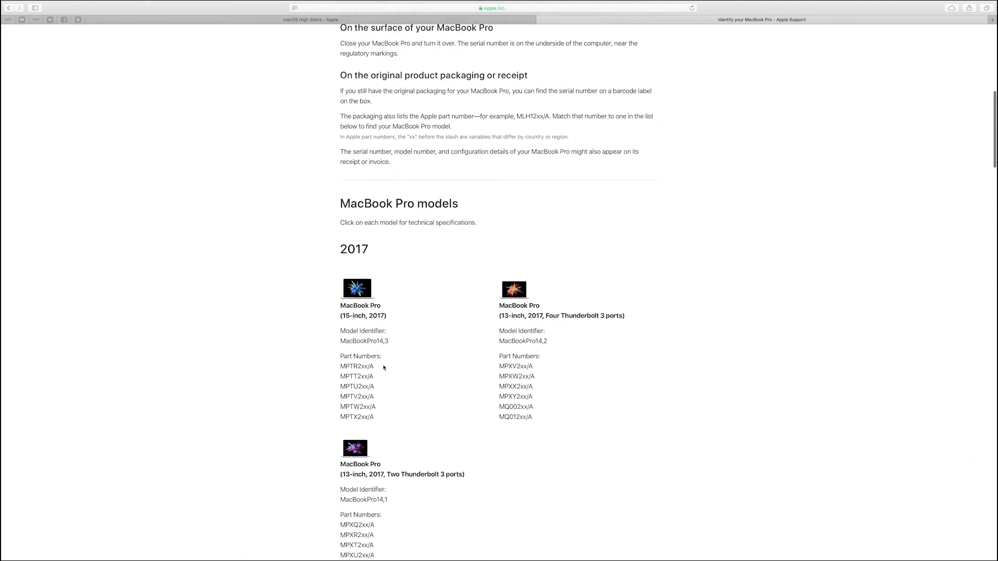
{"action": "scroll", "scroll_direction": "down", "scroll_amount": 3}
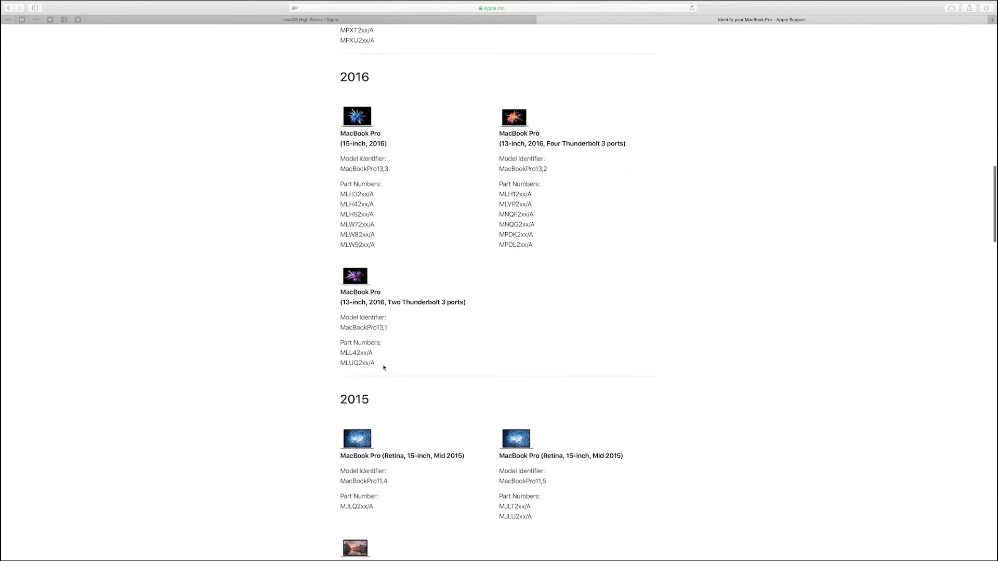
{"action": "scroll", "scroll_direction": "down", "scroll_amount": 3}
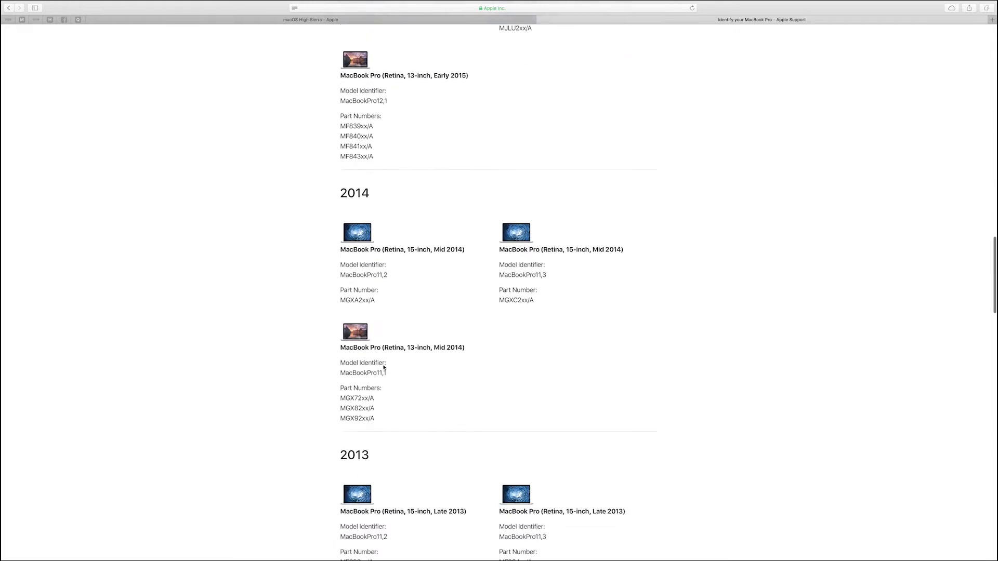
{"action": "scroll", "scroll_direction": "down", "scroll_amount": 3}
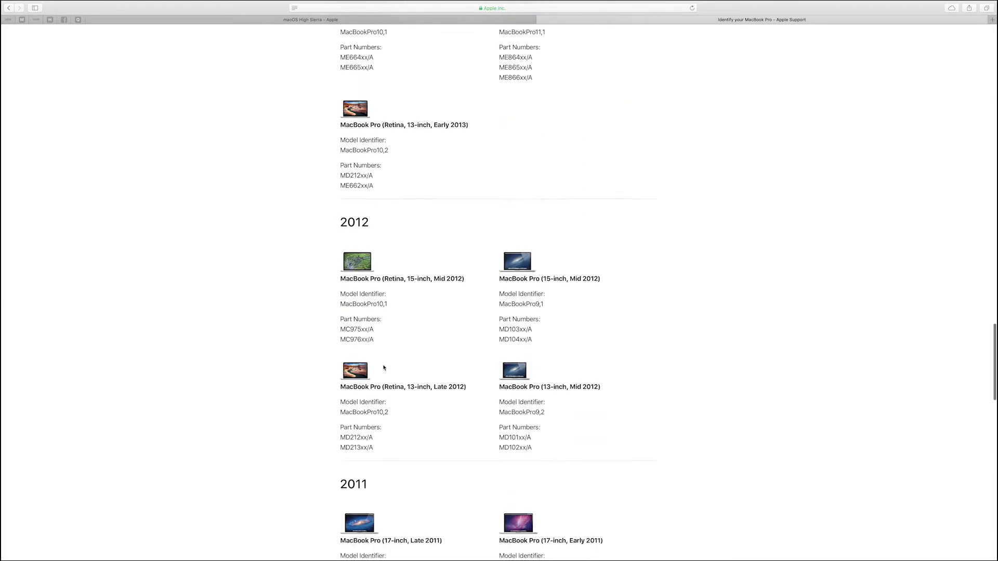
{"action": "scroll", "scroll_direction": "down", "scroll_amount": 3}
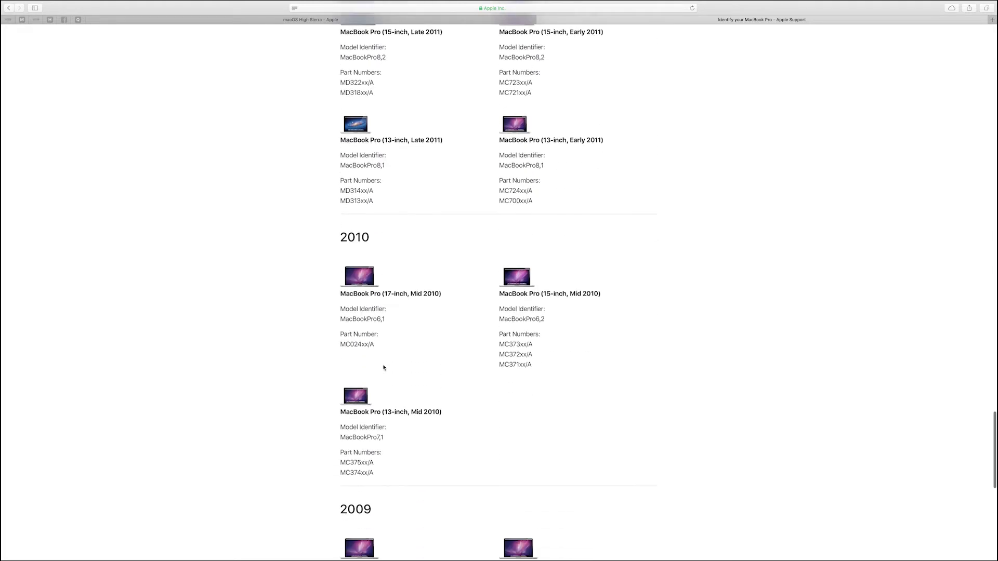
{"action": "scroll", "scroll_direction": "down", "scroll_amount": 3}
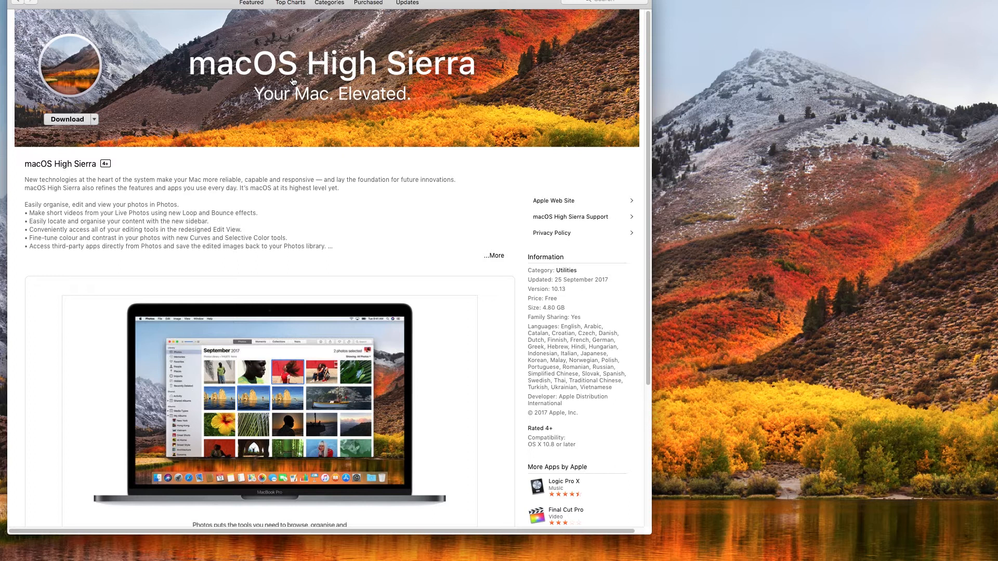
Download macOS High Sierra from its App Store page
{"action": "left_click", "coordinate": [66, 119]}
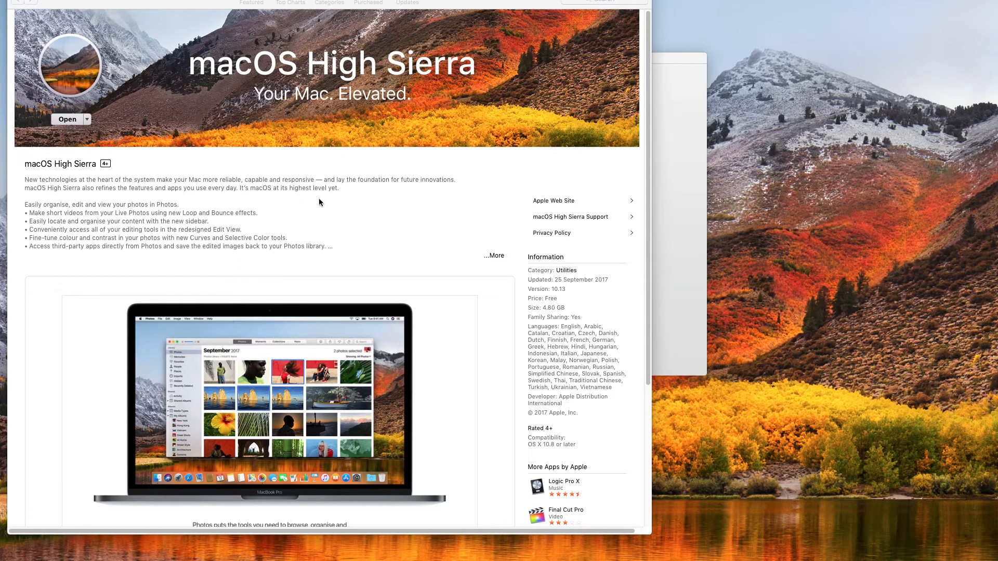
{"action": "mouse_move", "coordinate": [677, 61]}
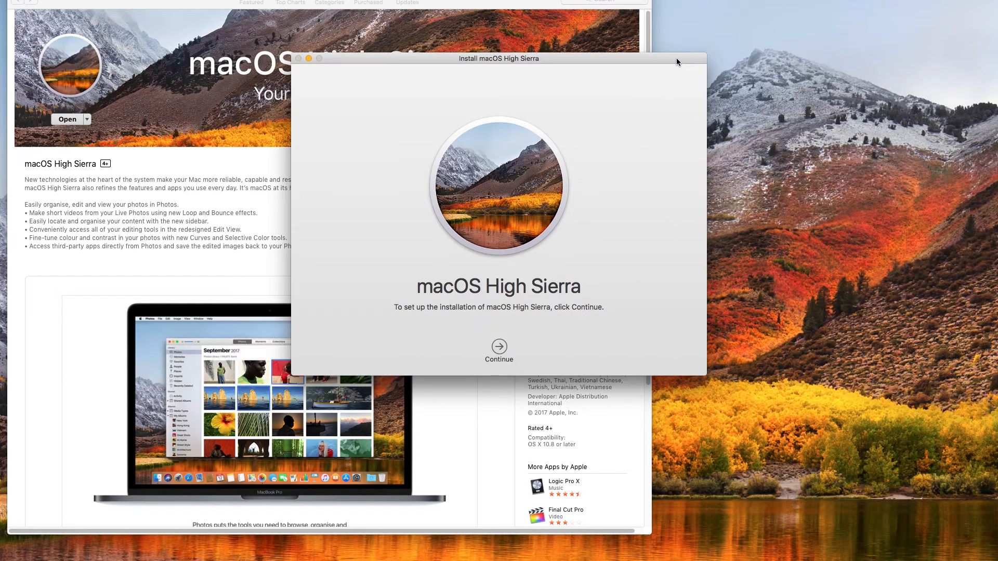
{"action": "mouse_move", "coordinate": [641, 221]}
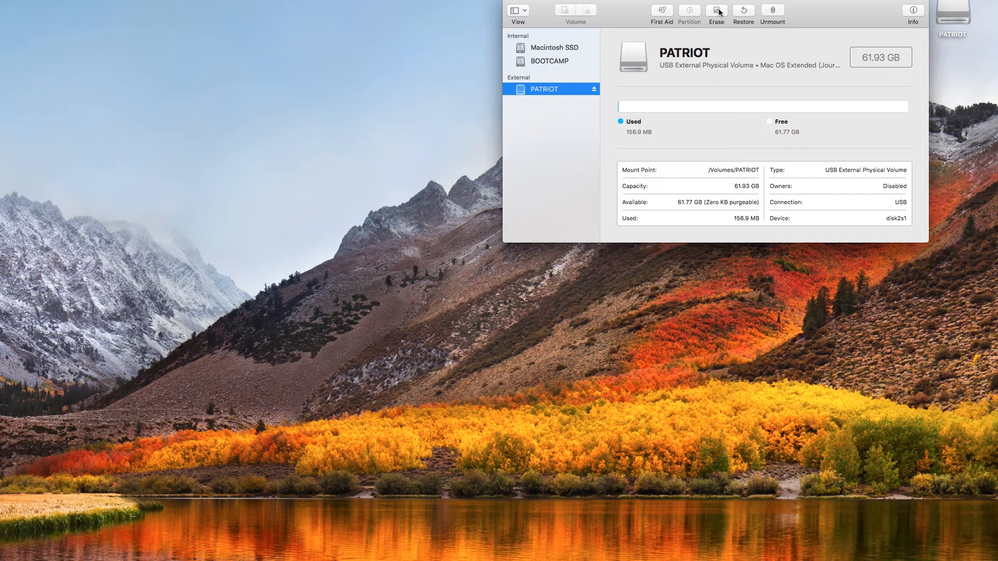
Erase PATRIOT as Mac OS Extended (Journaled) named Untitled, then bring up Spotlight for Terminal
{"action": "left_click", "coordinate": [715, 11]}
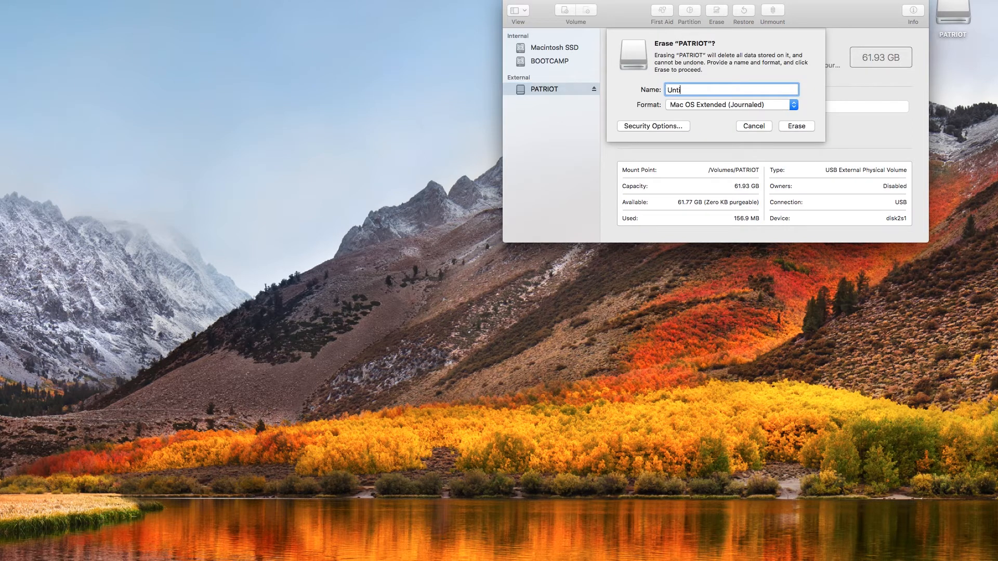
{"action": "type", "text": "tled"}
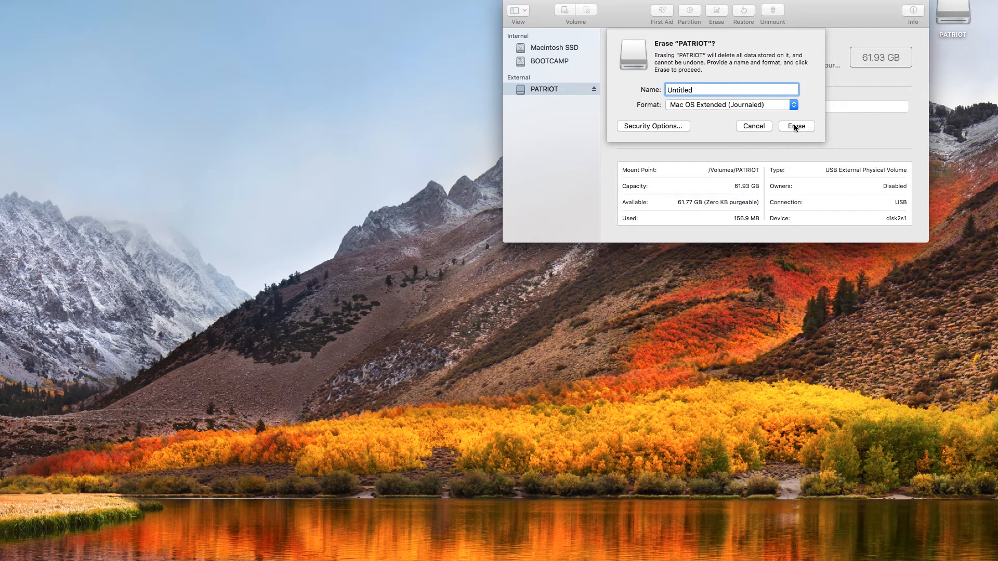
{"action": "left_click", "coordinate": [795, 126]}
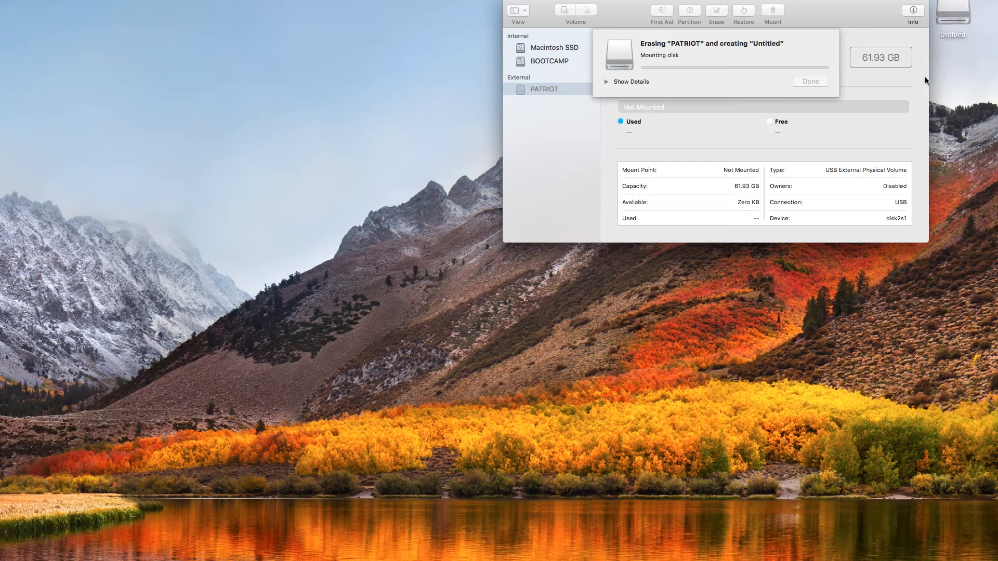
{"action": "left_click", "coordinate": [810, 81]}
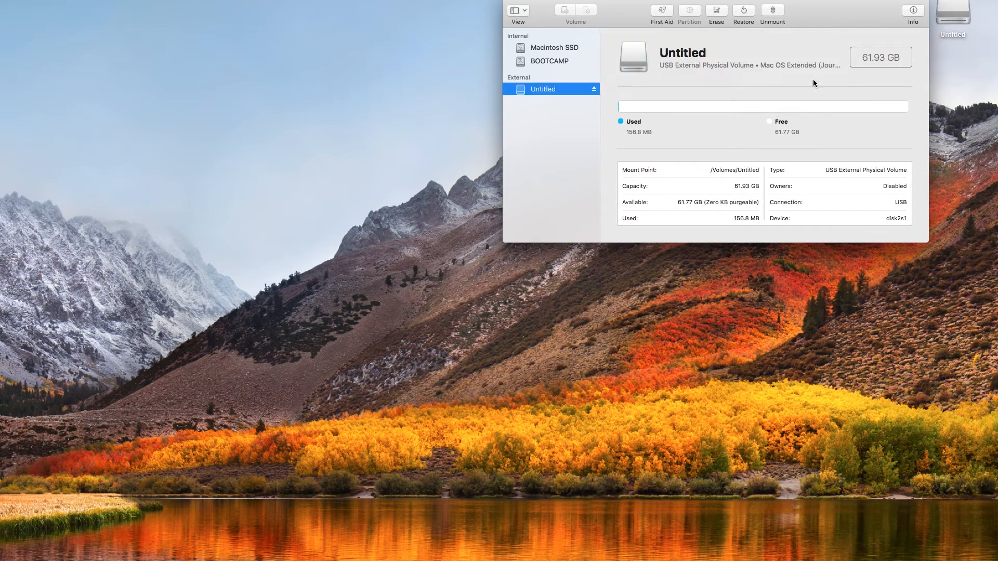
{"action": "key", "text": "cmd+space"}
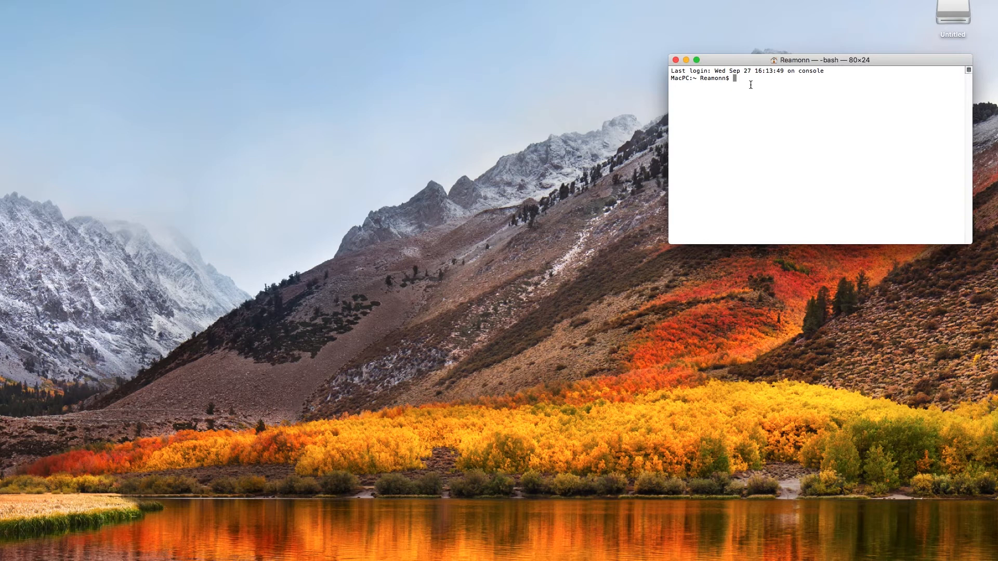
Enter sudo /Applications/Install\ macOS\ High\ Sierra.app/Contents... for createinstallmedia, completing the path
{"action": "type", "text": "sudo /Applications/Install`"}
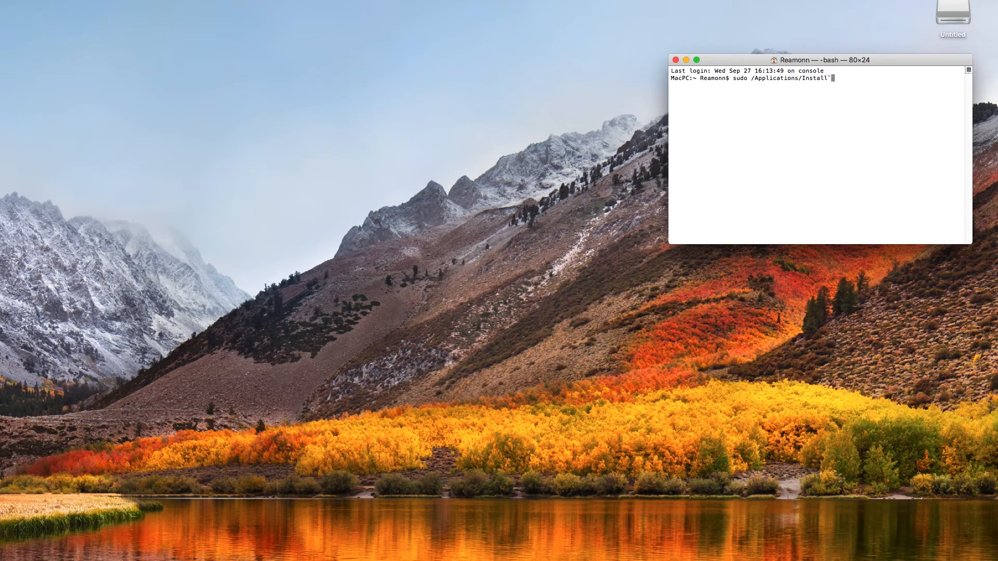
{"action": "type", "text": "macOS\\"}
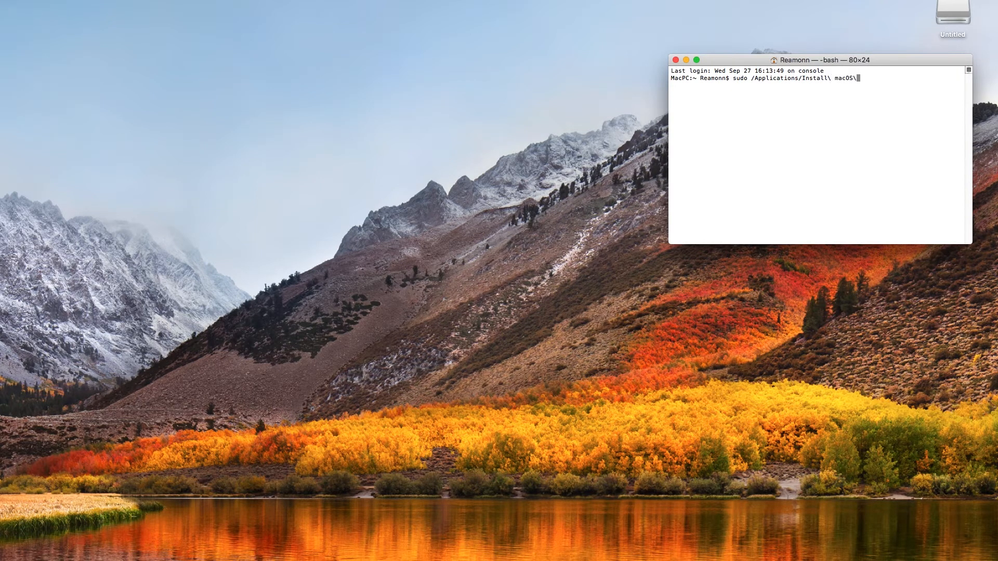
{"action": "type", "text": "High\\ Sierra.app/Contents/Resources/createinstallmedia --"}
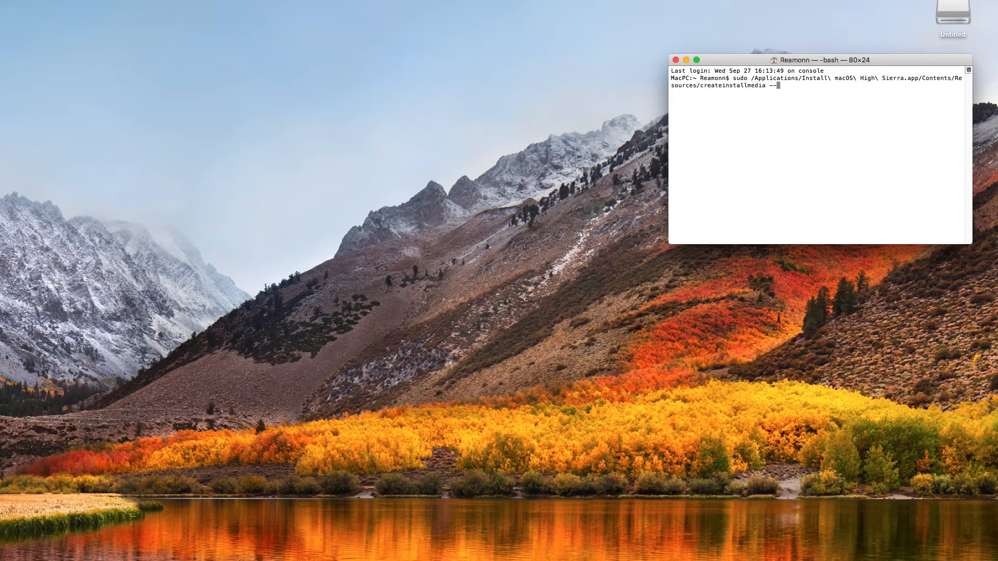
{"action": "key", "text": "Return"}
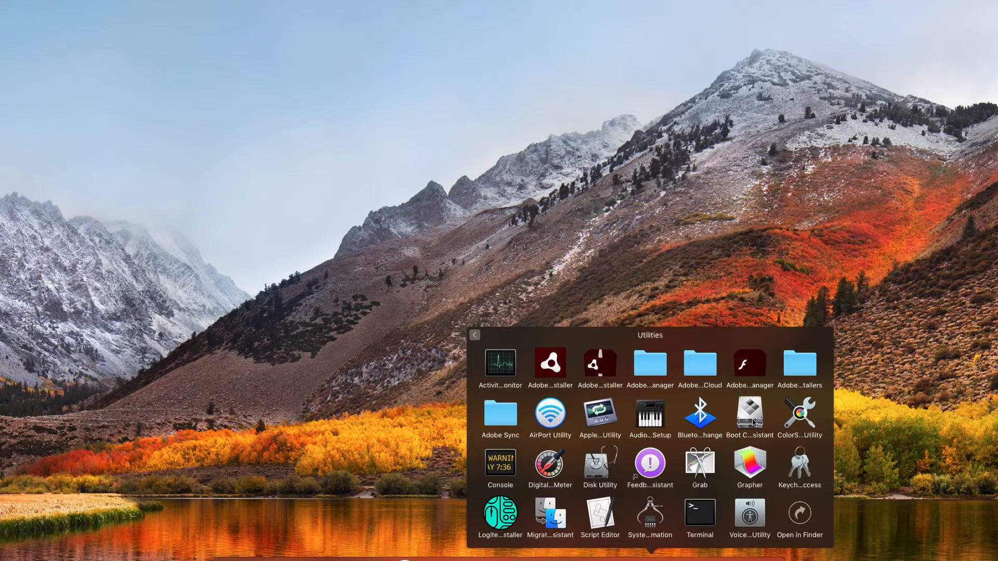
Launch Boot Camp Assistant and continue with Remove Windows 7 or Windows 8 checked
{"action": "left_click", "coordinate": [749, 413]}
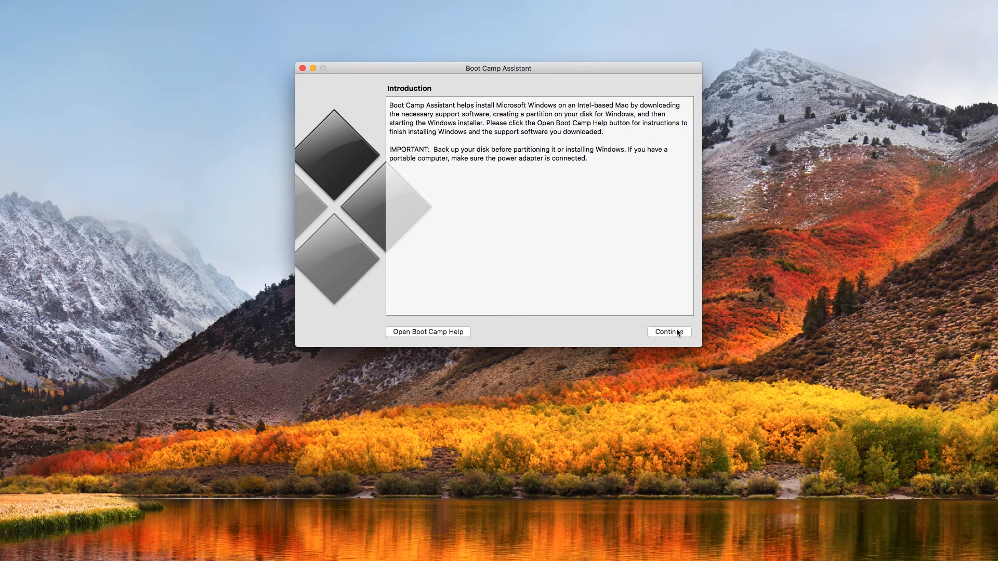
{"action": "left_click", "coordinate": [668, 332]}
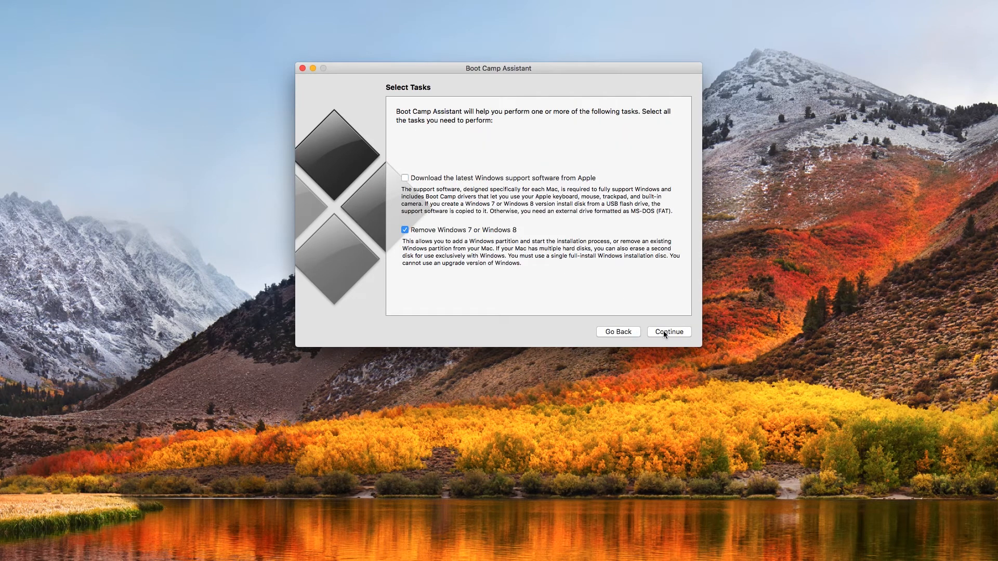
{"action": "left_click", "coordinate": [669, 332]}
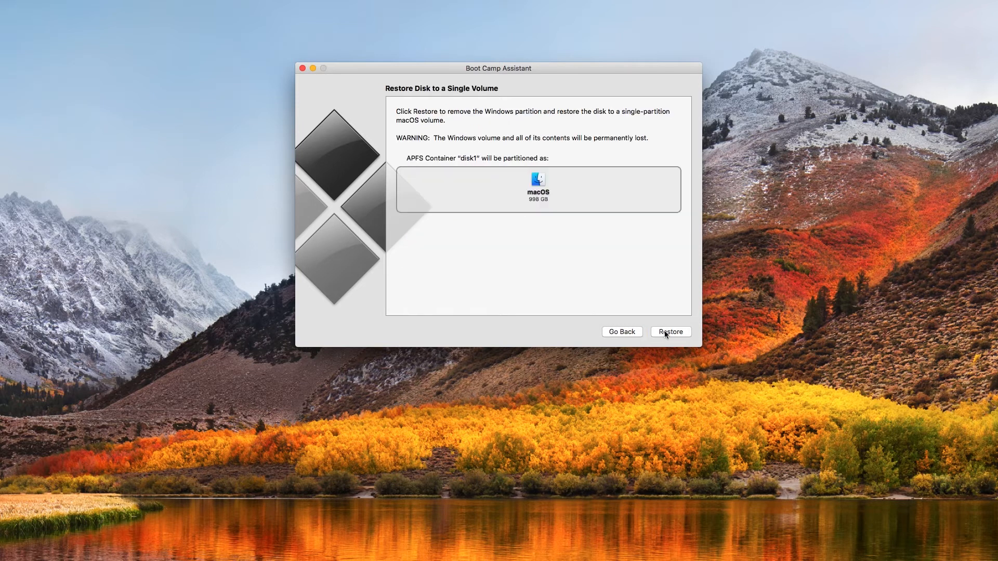
{"action": "mouse_move", "coordinate": [541, 265]}
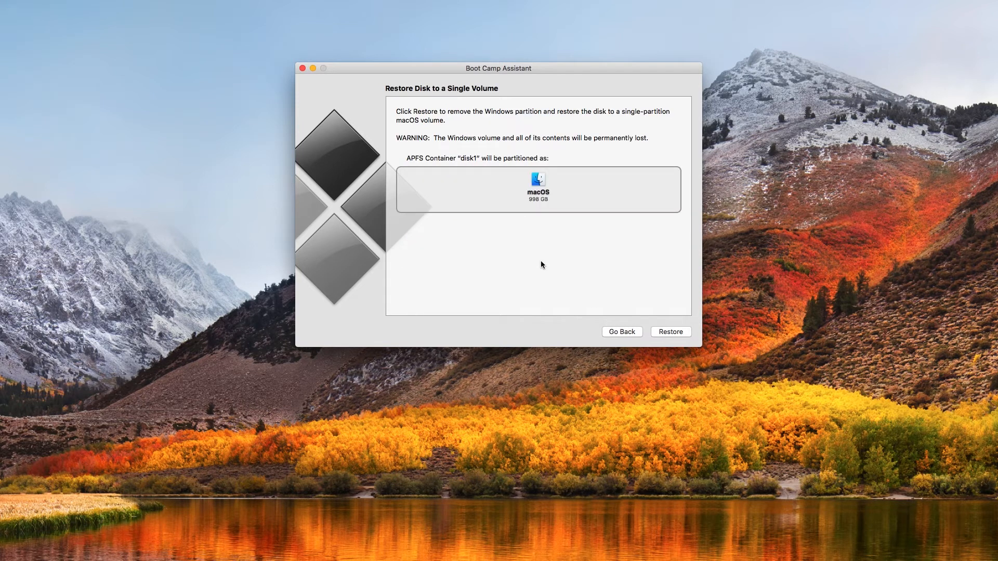
{"action": "mouse_move", "coordinate": [548, 290]}
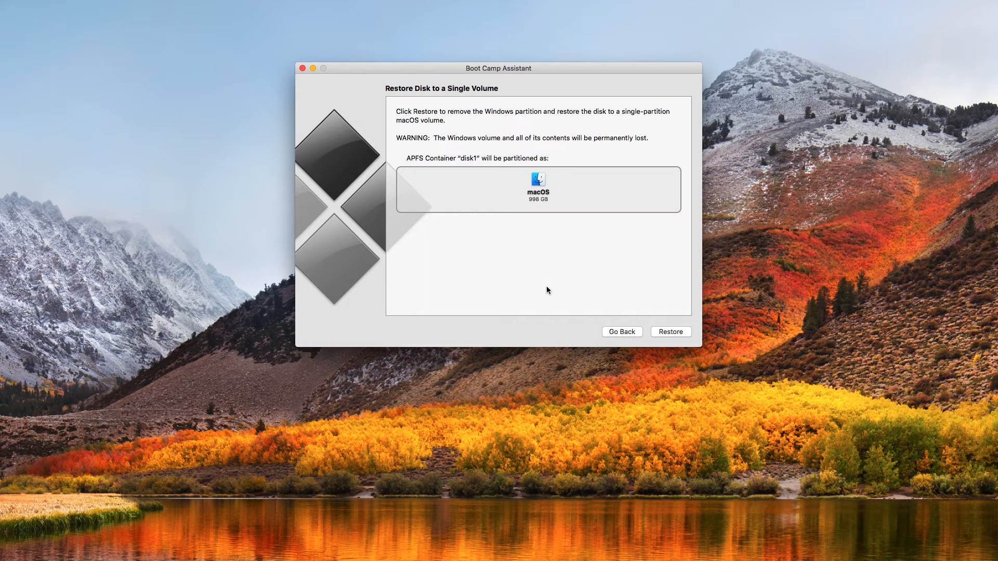
{"action": "mouse_move", "coordinate": [538, 191]}
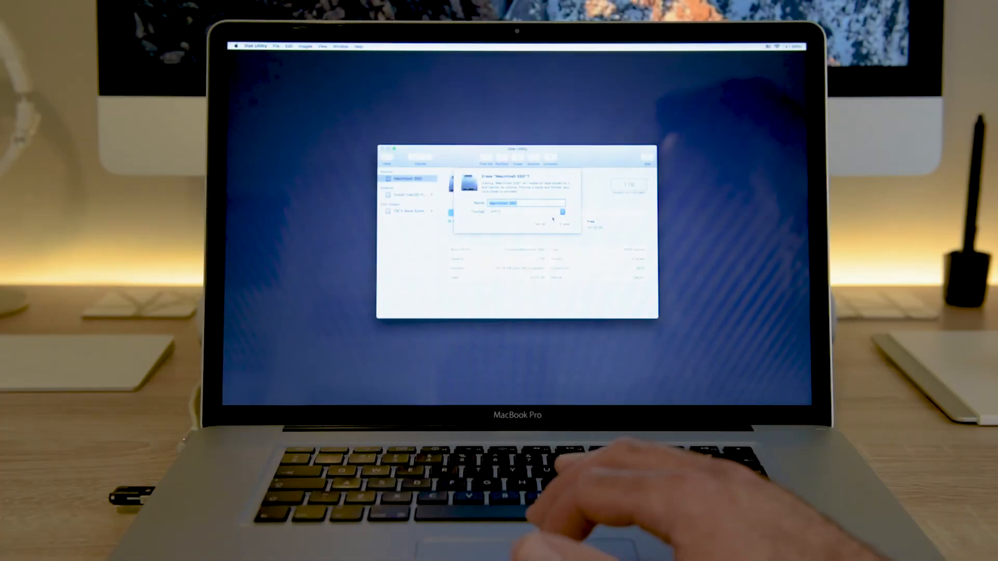
Choose the erase format for Macintosh SSD from the Format pop-up menu
{"action": "left_click", "coordinate": [561, 212]}
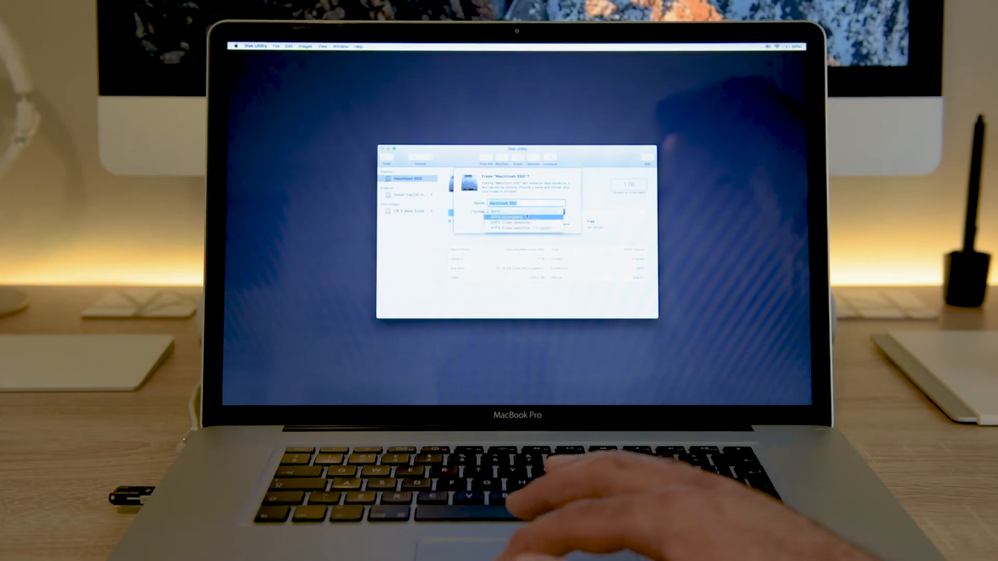
{"action": "left_click", "coordinate": [519, 211]}
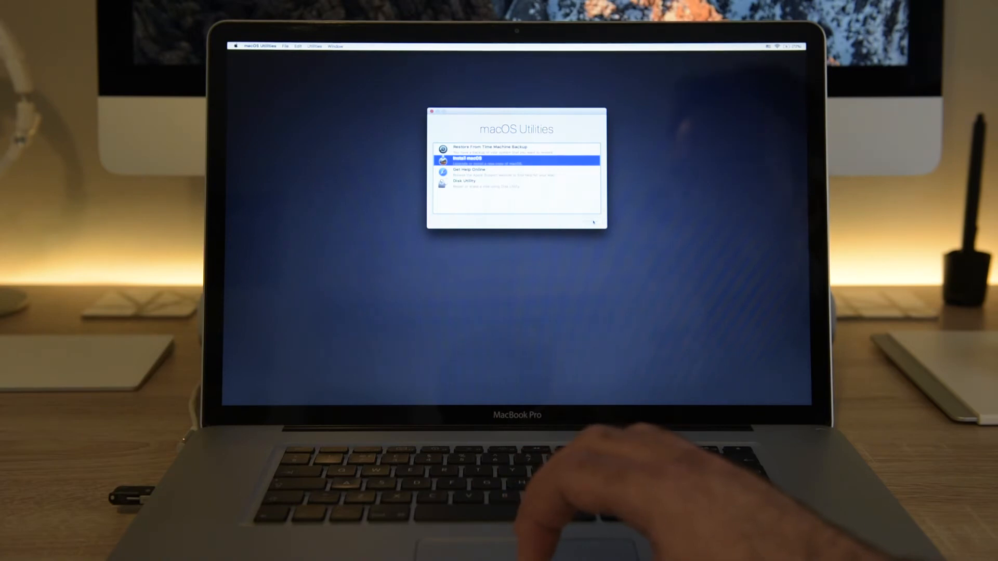
{"action": "mouse_move", "coordinate": [610, 273]}
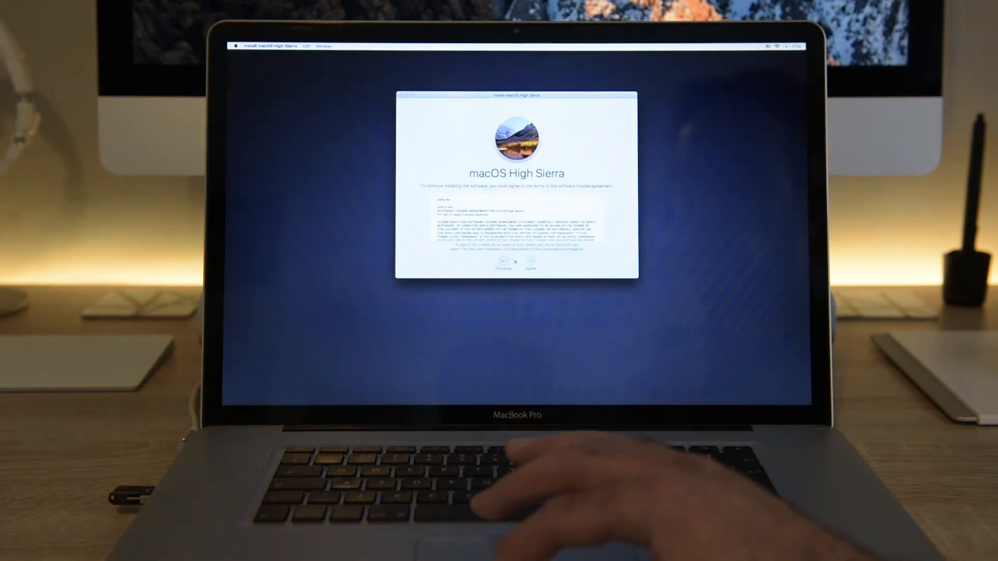
Agree to the High Sierra license and select the Macintosh disk as install destination
{"action": "left_click", "coordinate": [531, 265]}
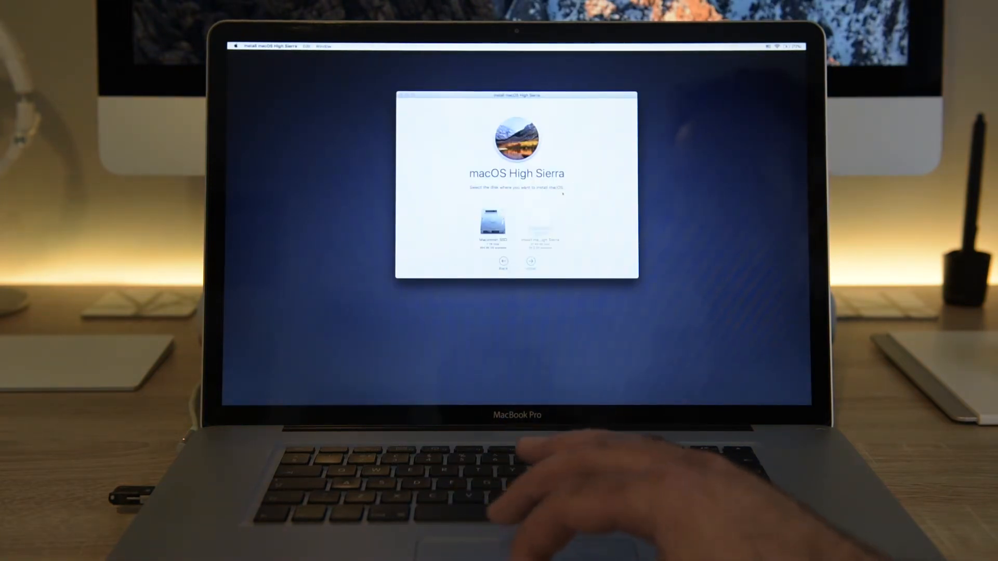
{"action": "left_click", "coordinate": [530, 262]}
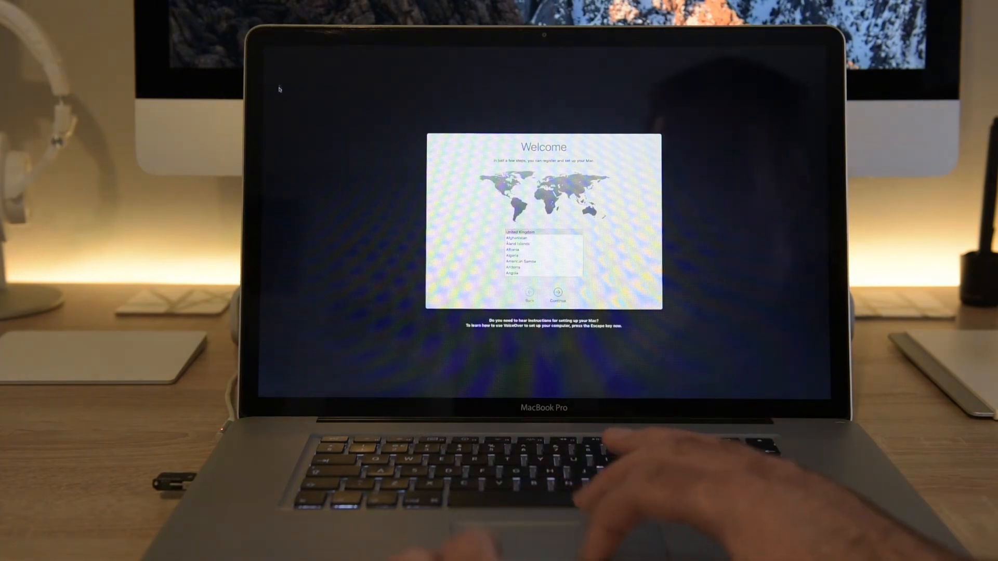
Choose United Kingdom, accept the keyboard, skip data transfer, and start the verification code with 6
{"action": "left_click", "coordinate": [536, 232]}
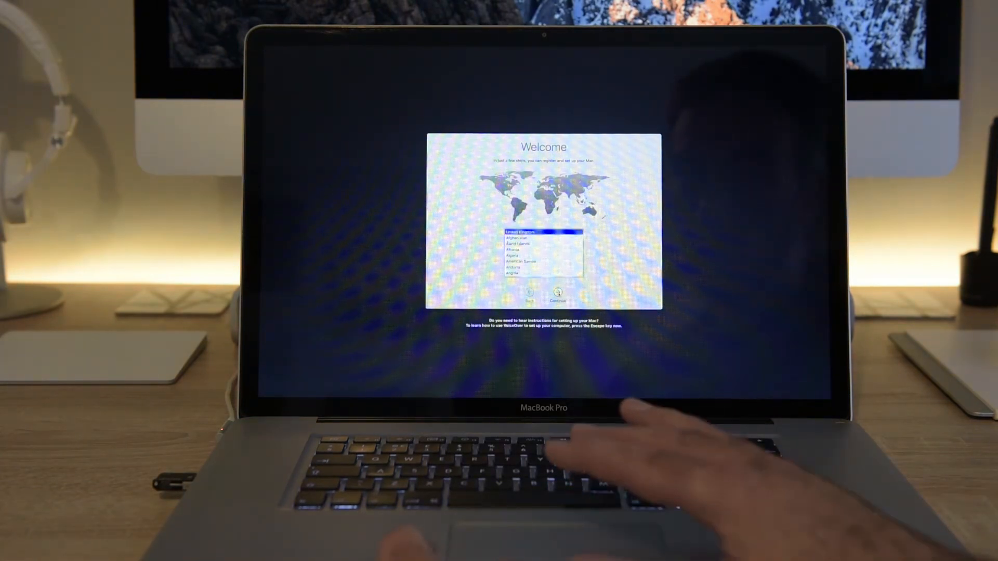
{"action": "left_click", "coordinate": [558, 296]}
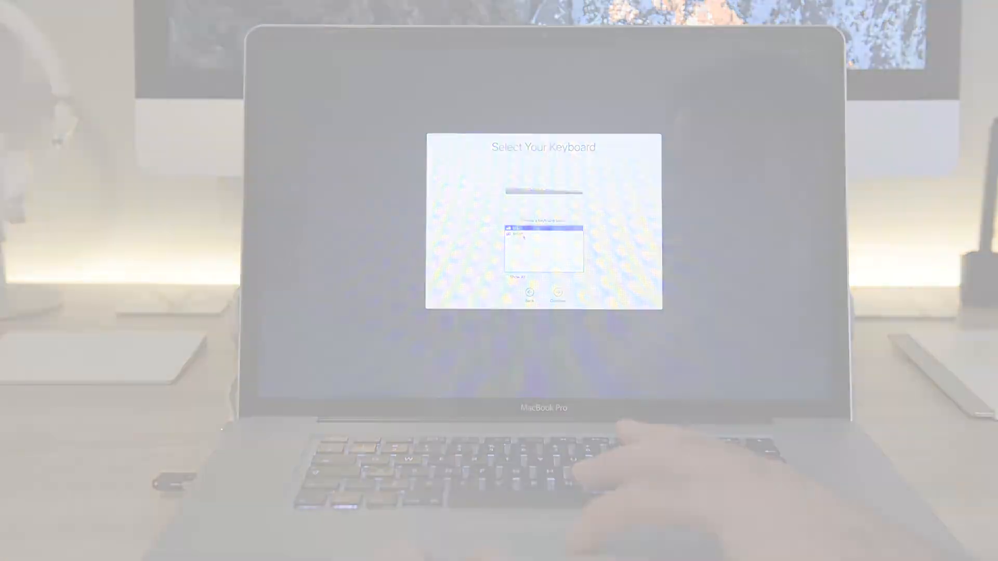
{"action": "left_click", "coordinate": [557, 295]}
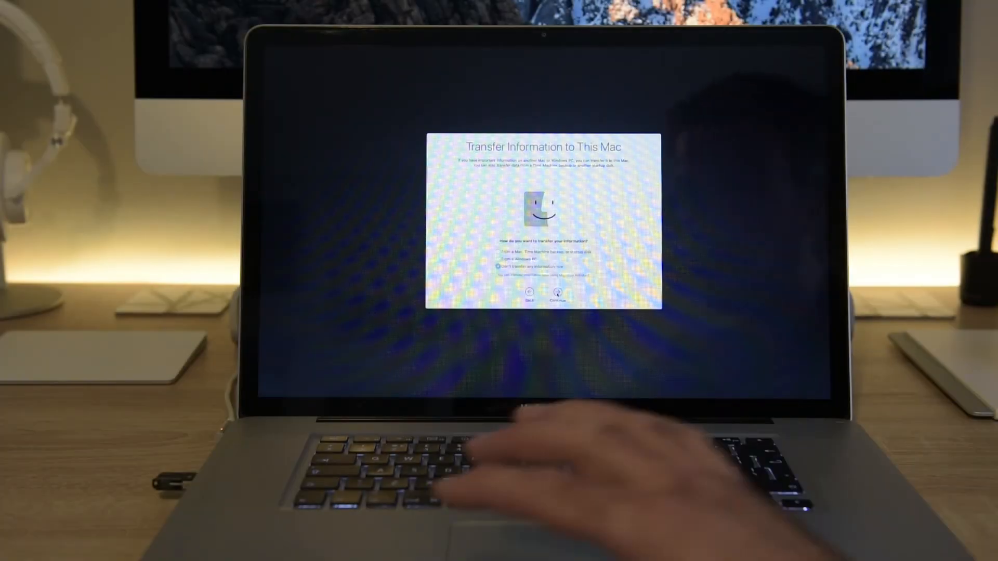
{"action": "left_click", "coordinate": [557, 299]}
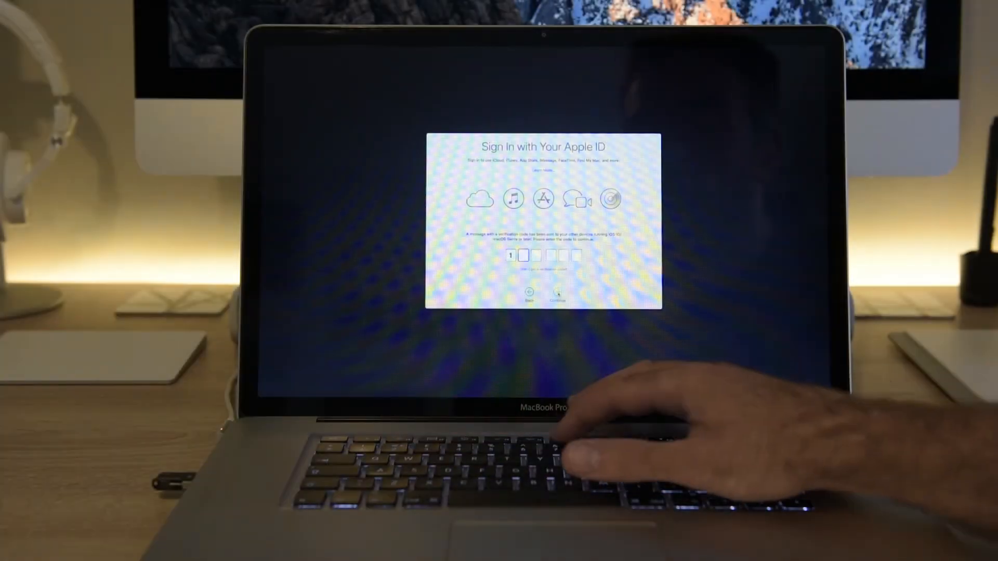
{"action": "type", "text": "6"}
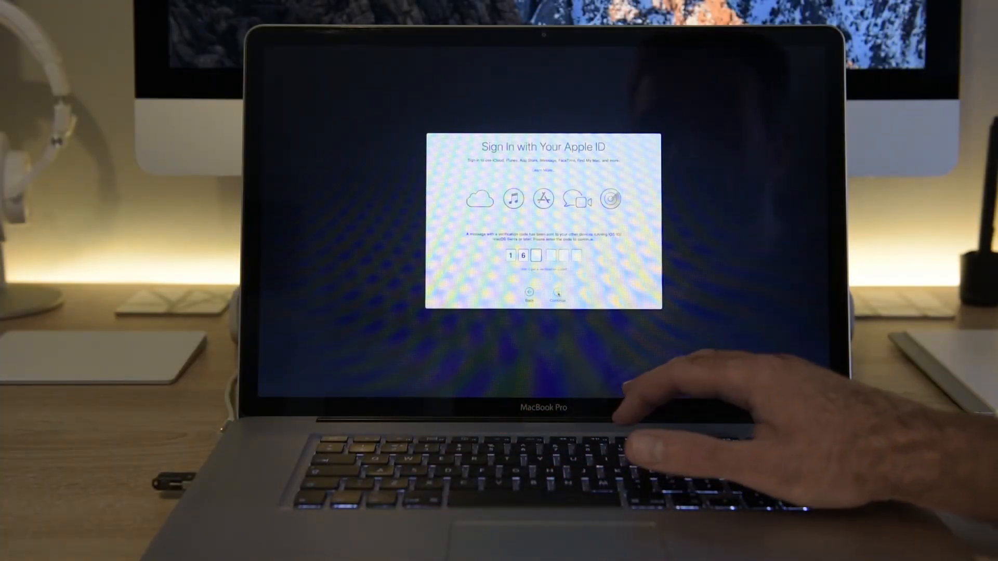